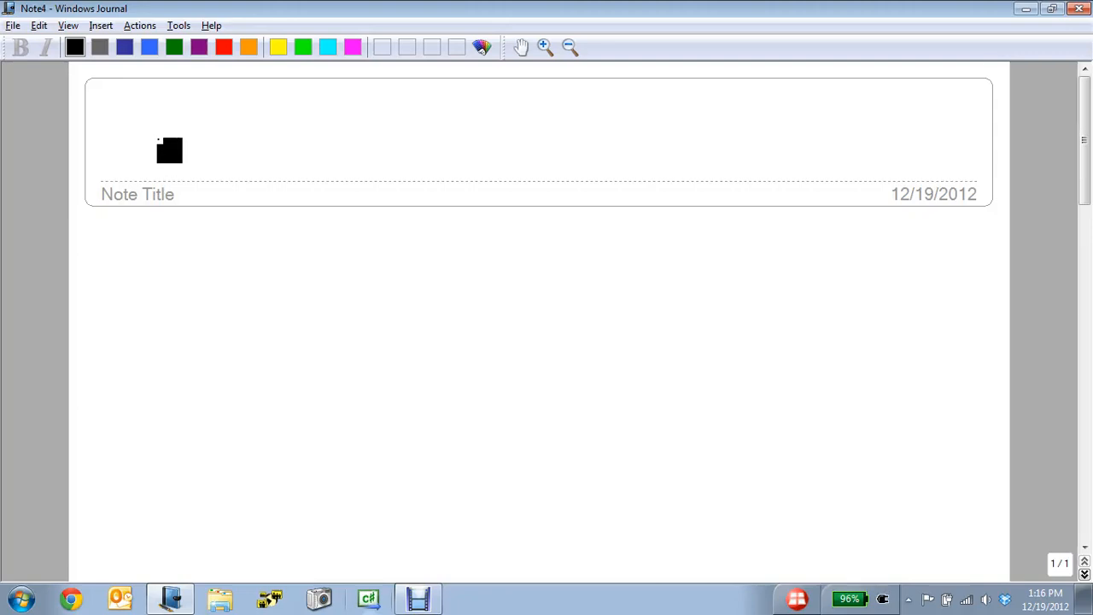
# - Handwrite the heading 'Graph equations using point-plotting'
pyautogui.moveTo(150, 141); pyautogui.dragTo(197, 149)
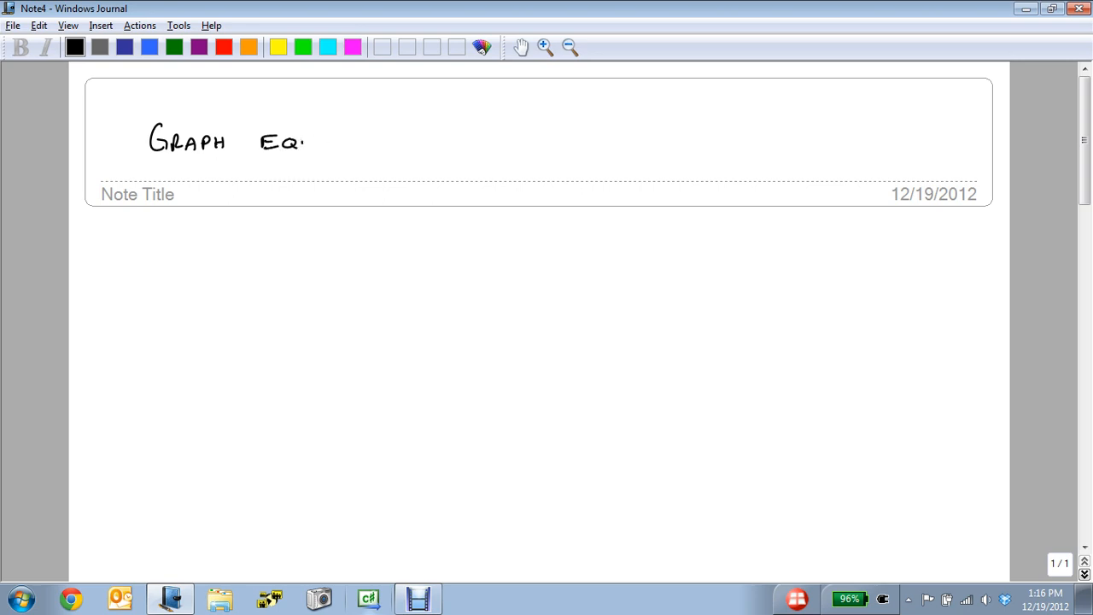
pyautogui.moveTo(308, 141); pyautogui.dragTo(392, 150)
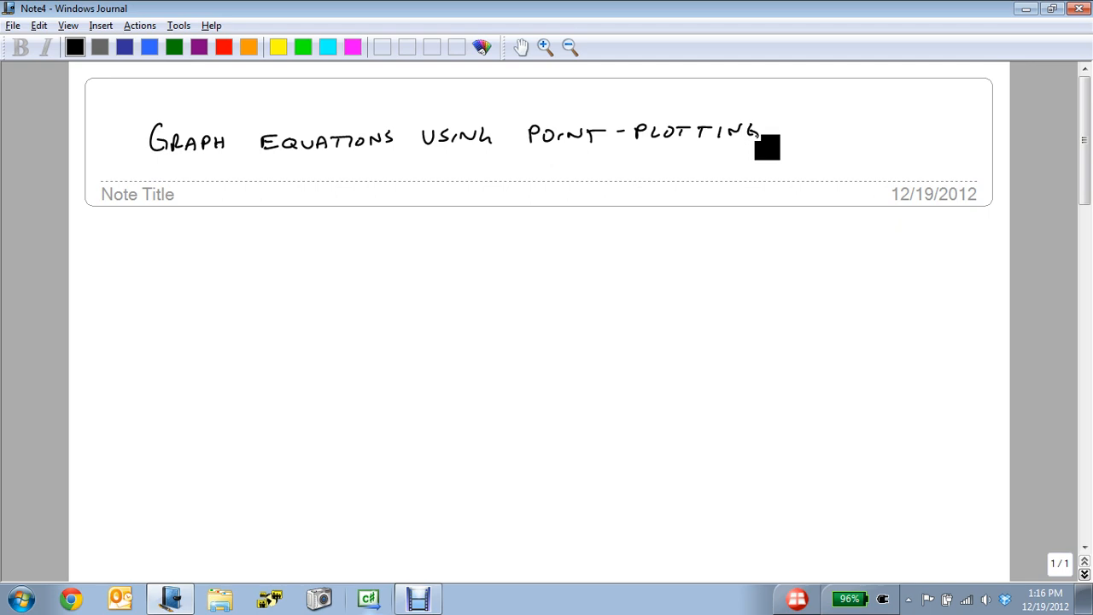
pyautogui.moveTo(167, 239); pyautogui.dragTo(299, 243)
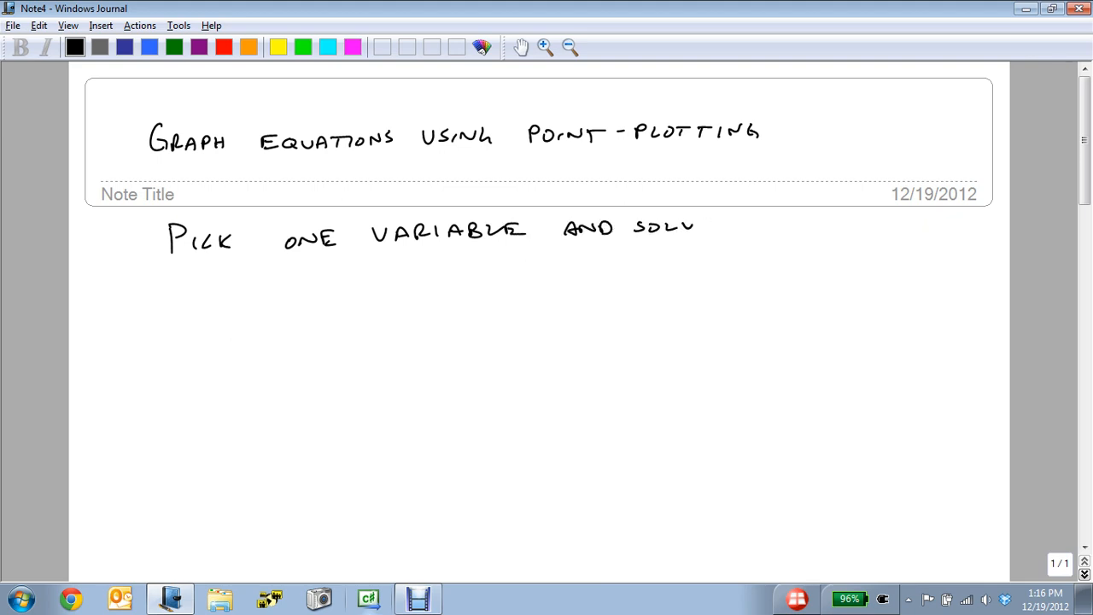
# - Write the method steps: solve for the other variable, then plot (x,y)
pyautogui.moveTo(752, 226); pyautogui.dragTo(829, 226)
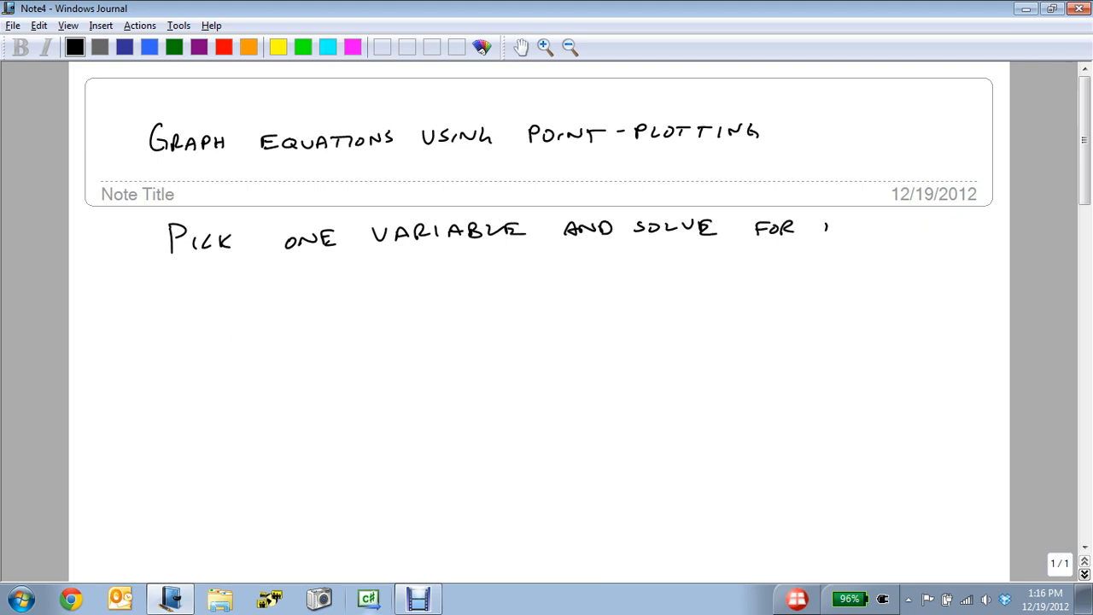
pyautogui.moveTo(820, 227); pyautogui.dragTo(940, 226)
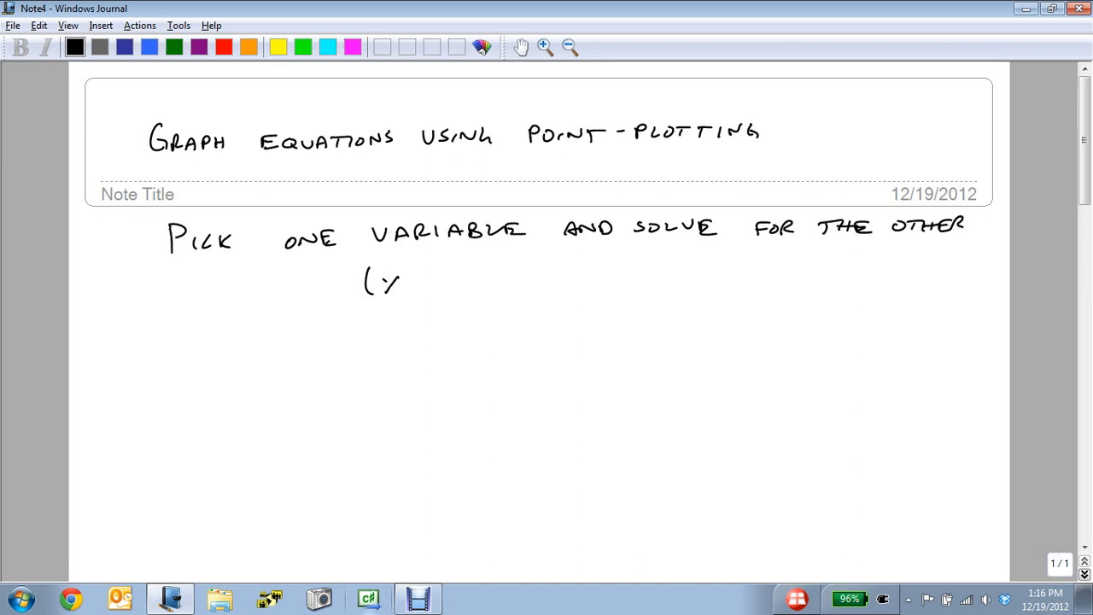
pyautogui.moveTo(367, 282); pyautogui.dragTo(538, 277)
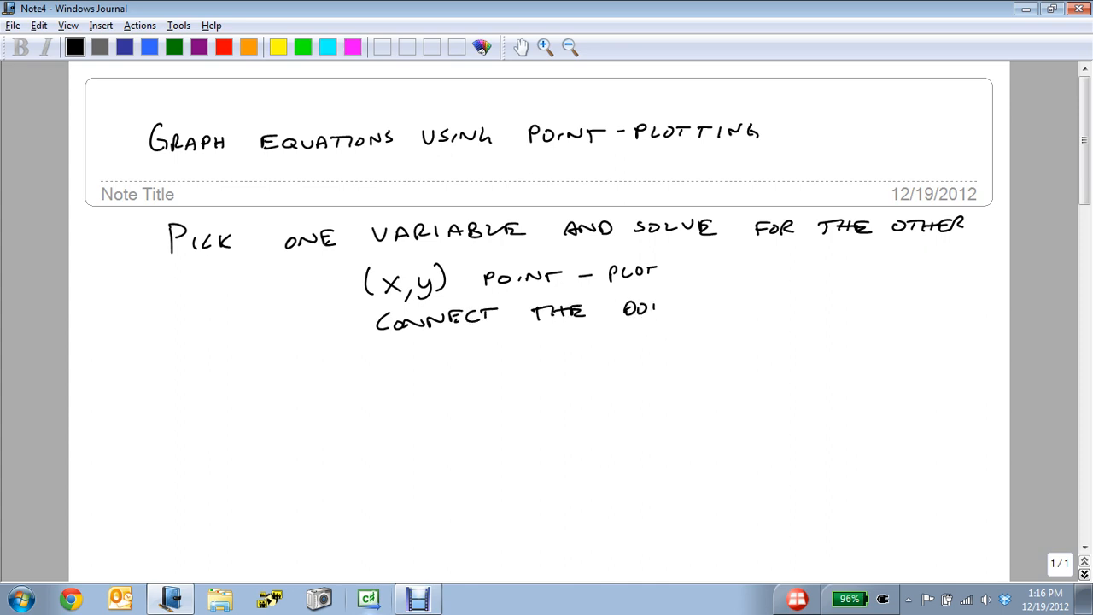
# - Write y = -2x + 4 and a table for x = -2, 0, 2 giving y = 8, 4, 0
pyautogui.scroll(-3)
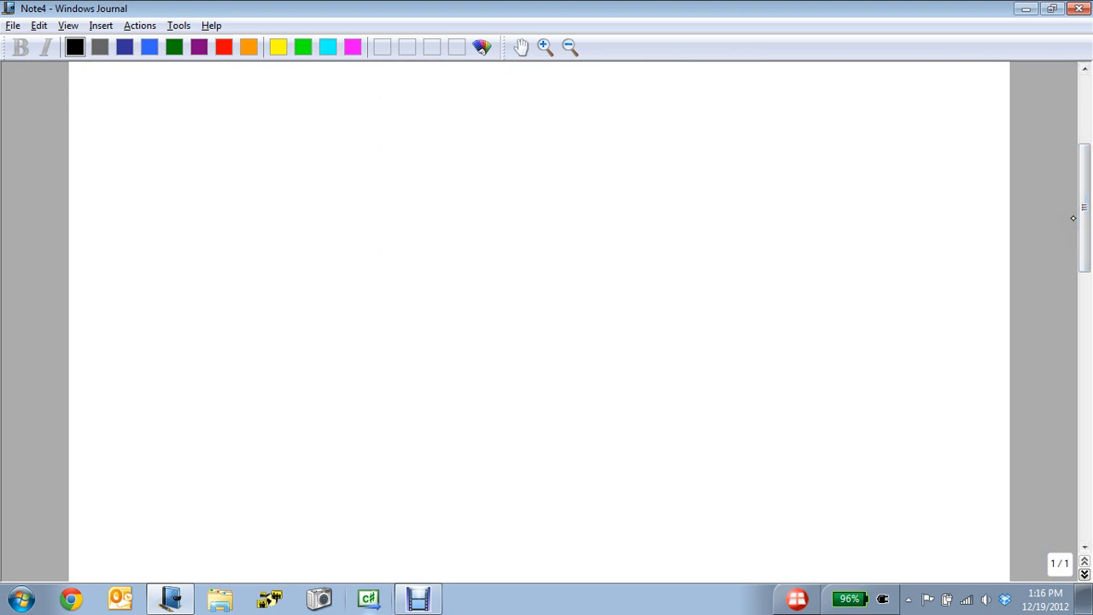
pyautogui.moveTo(152, 94); pyautogui.dragTo(167, 132)
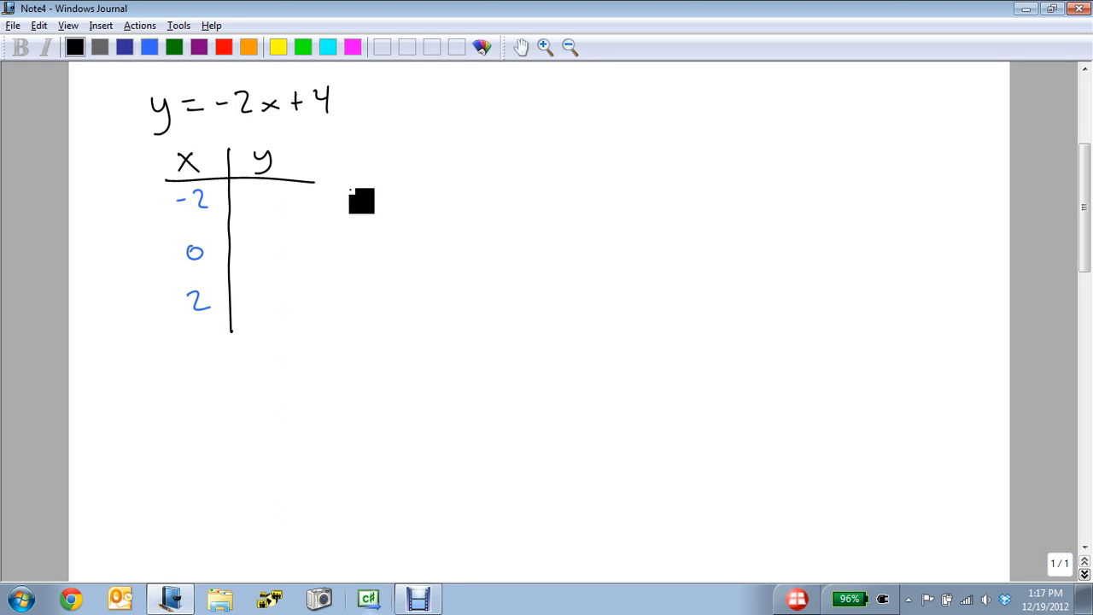
pyautogui.moveTo(359, 201); pyautogui.dragTo(393, 183)
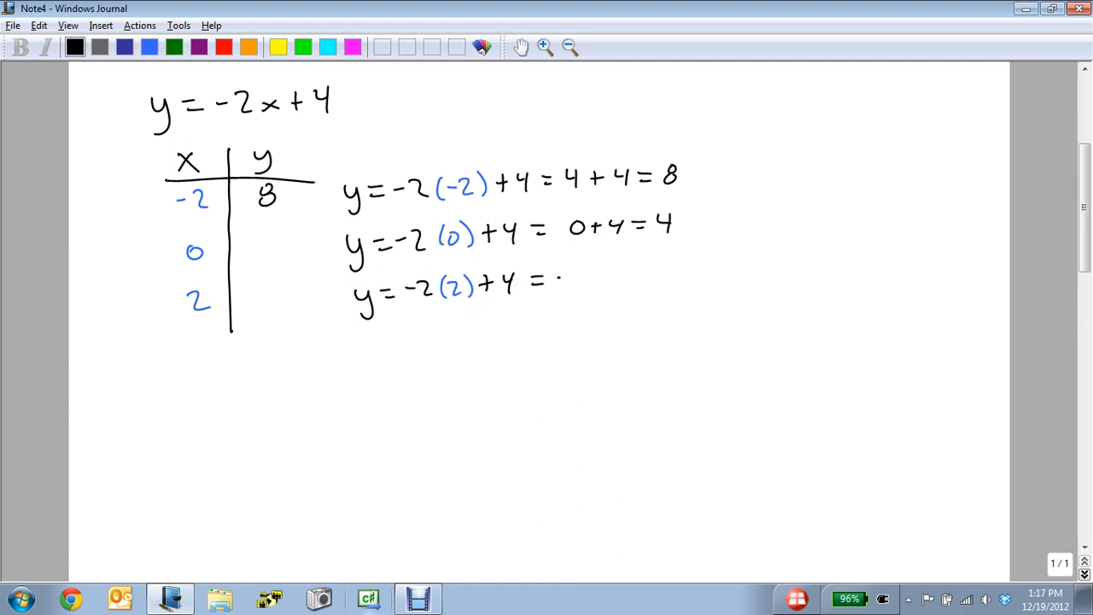
pyautogui.write('-4+4=0')
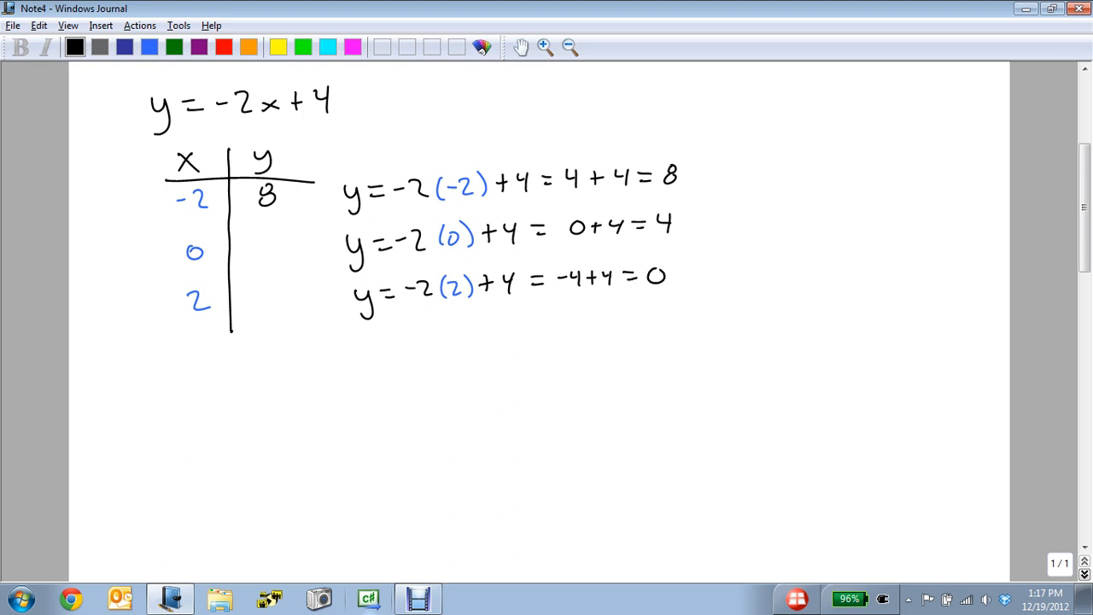
pyautogui.write('4')
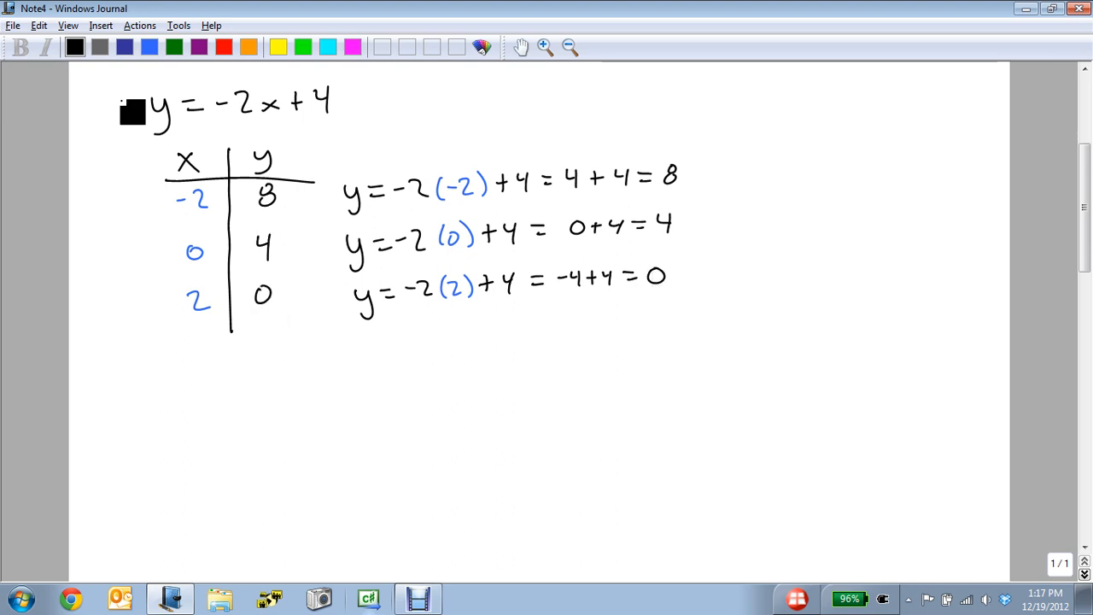
# - Write the pairs (-2,8), (0,4), (2,0), label LINEAR, and plot them on axes
pyautogui.write('(-2,8)')
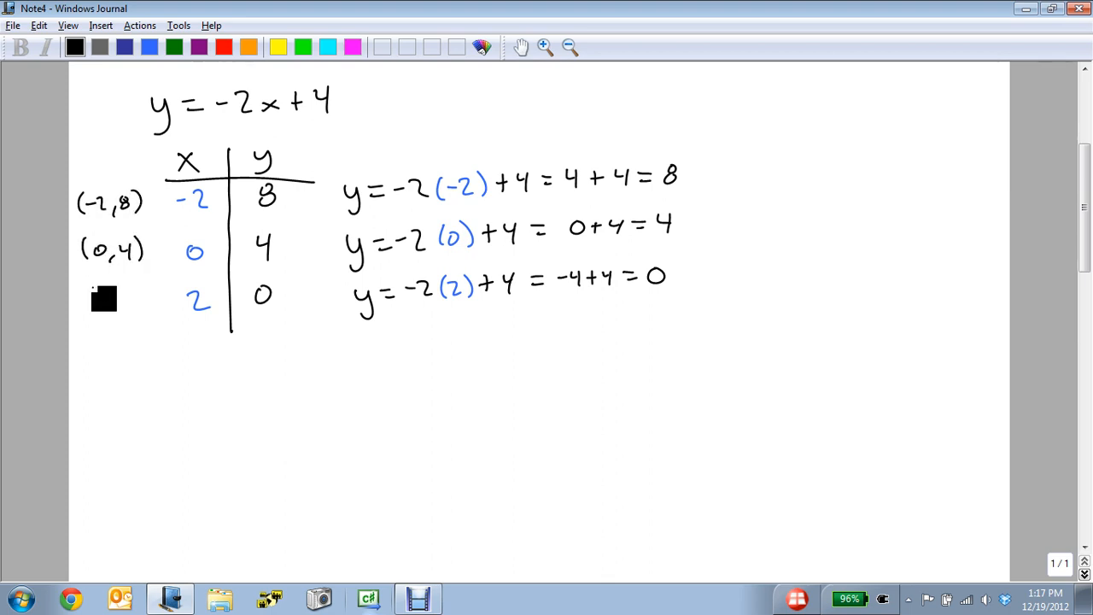
pyautogui.write('(2,0)')
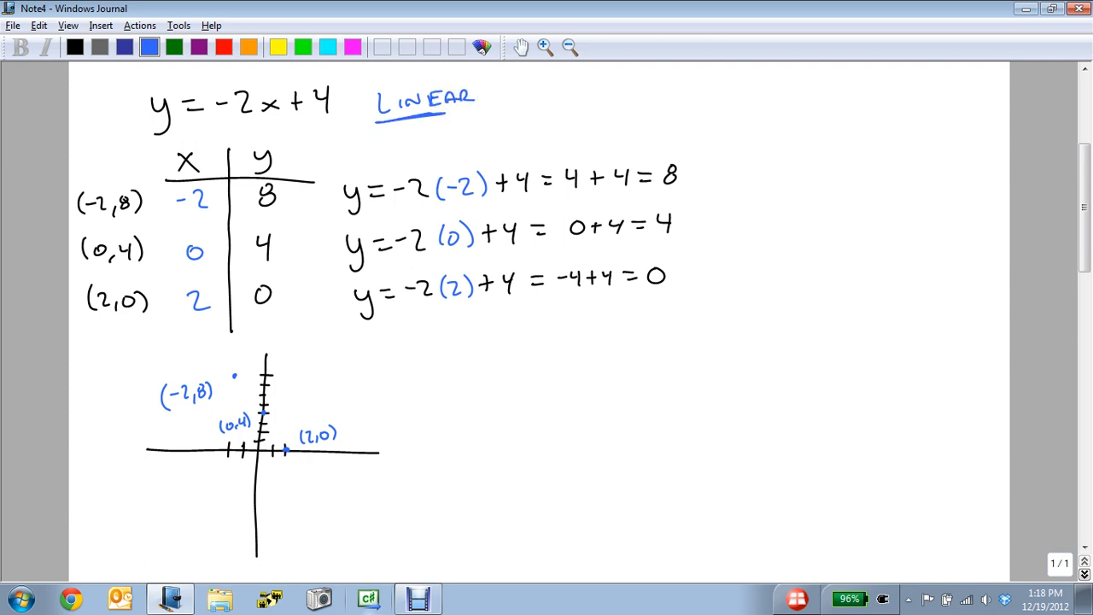
# - Draw the arrowed line and note y = ½x + 2 needs x multiples of 2
pyautogui.moveTo(250, 359); pyautogui.dragTo(229, 385)
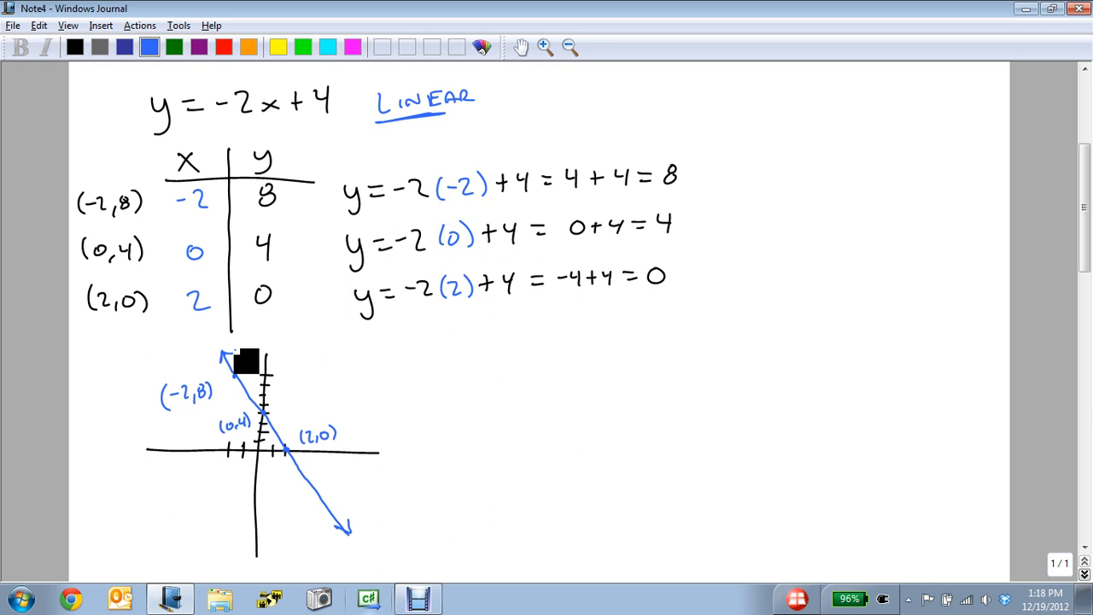
pyautogui.moveTo(205, 264)
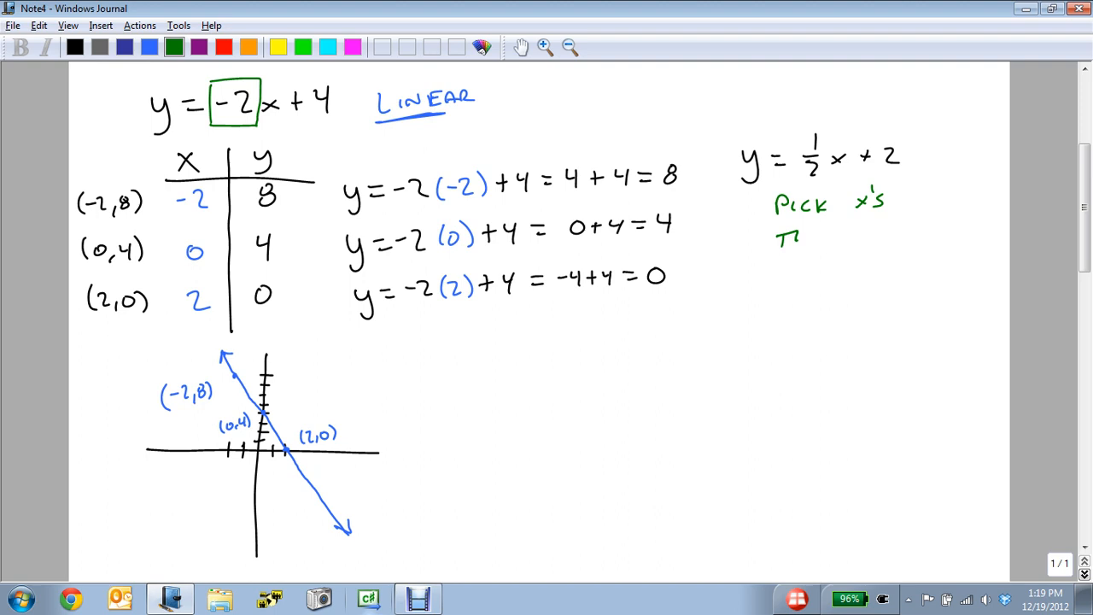
pyautogui.moveTo(776, 238); pyautogui.dragTo(897, 238)
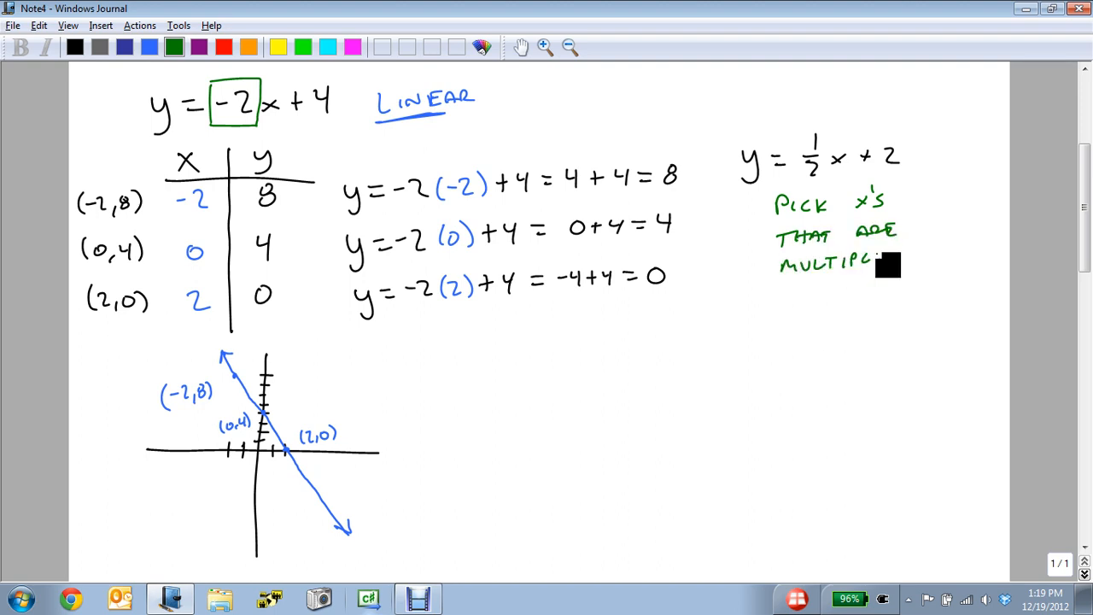
pyautogui.write('ES')
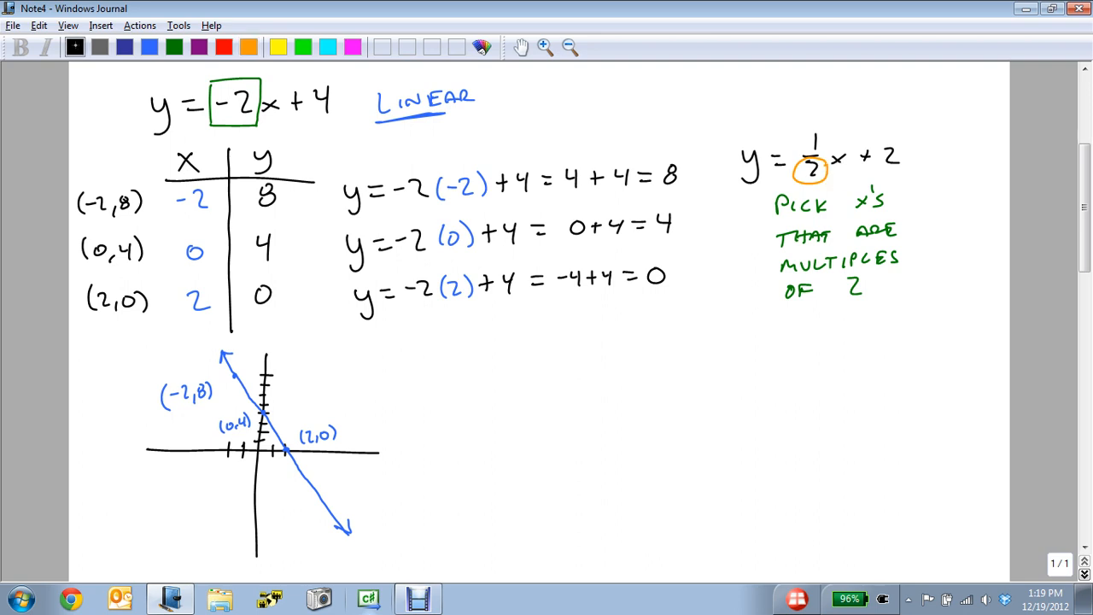
# - Write x = y², tabulate y from -2 to 2 with x values, and list the points
pyautogui.scroll(-3)
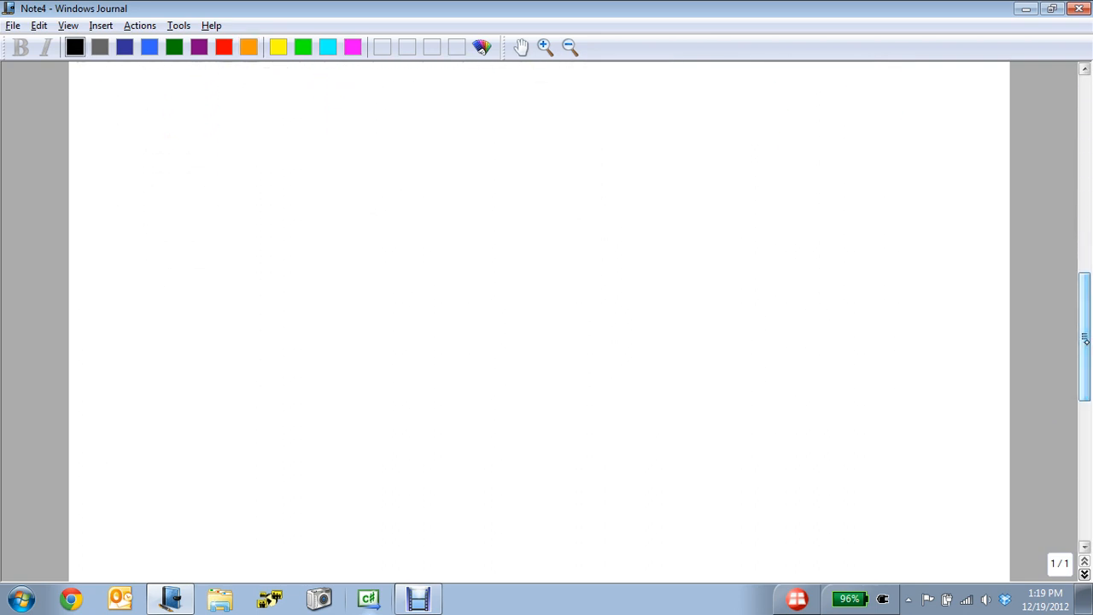
pyautogui.moveTo(175, 104); pyautogui.dragTo(198, 135)
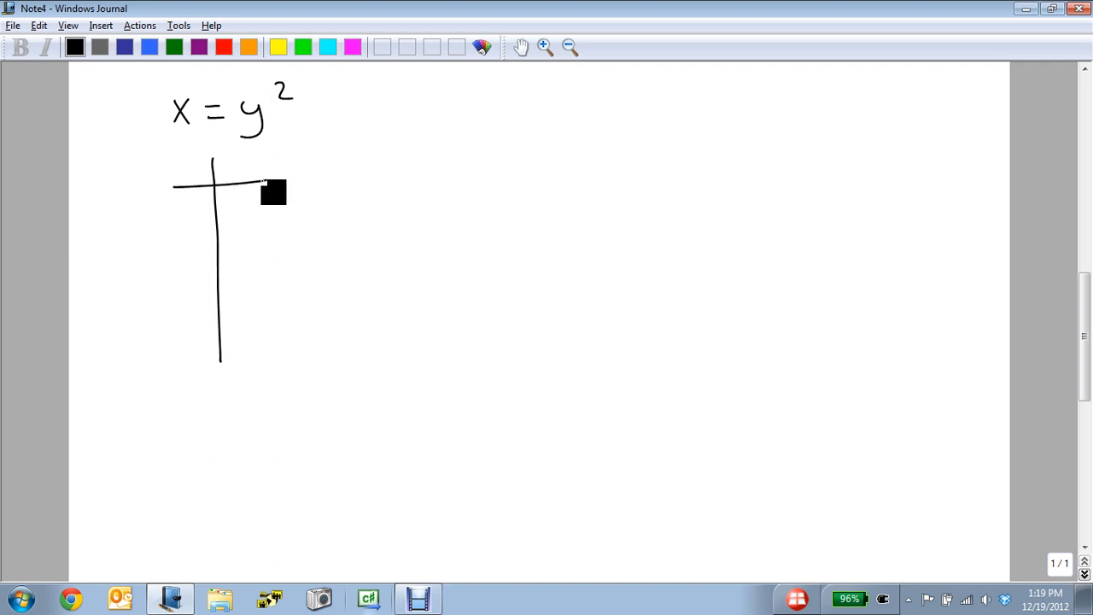
pyautogui.moveTo(192, 169); pyautogui.dragTo(244, 164)
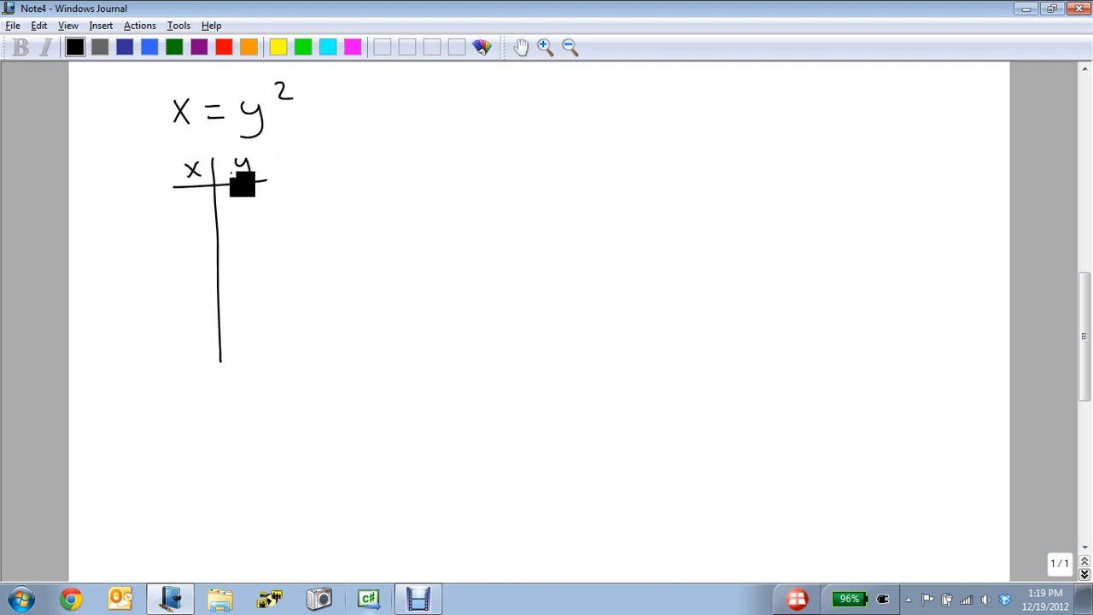
pyautogui.click(149, 47)
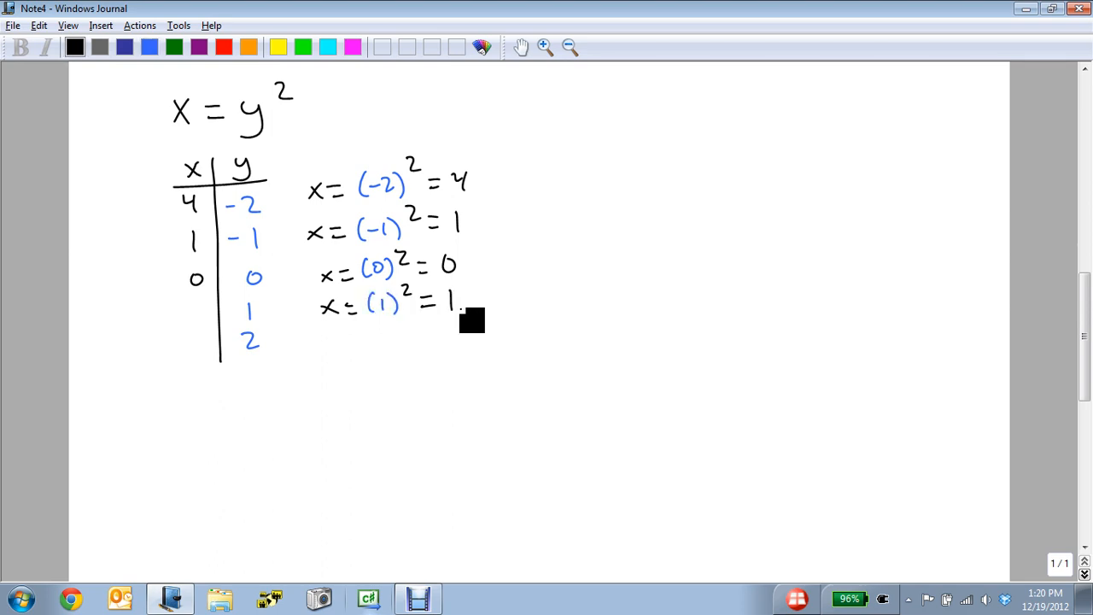
pyautogui.write('x = (2)^2 =')
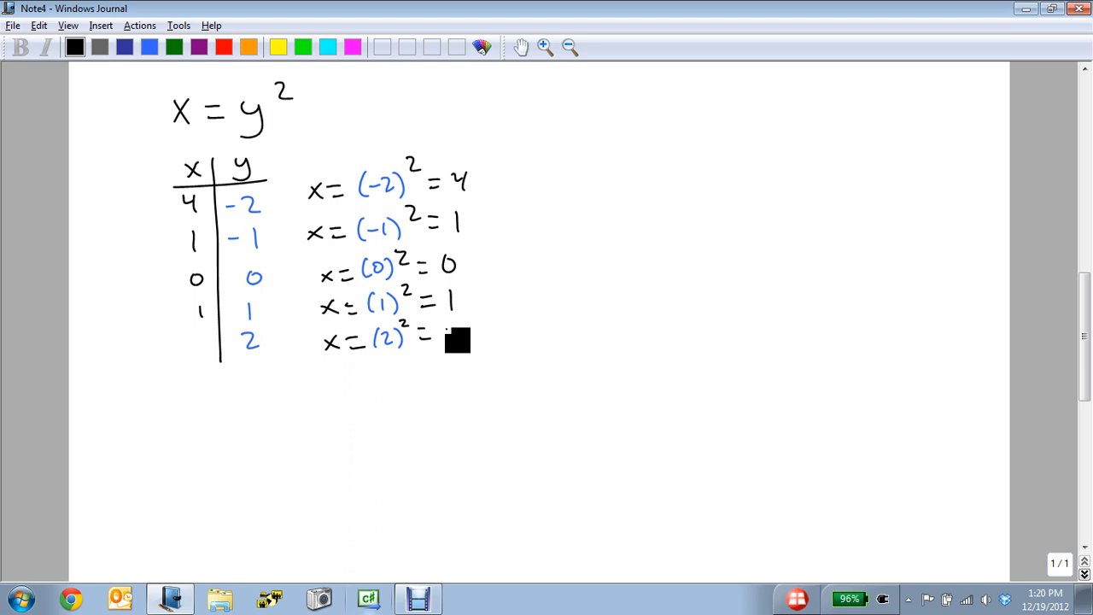
pyautogui.write('4')
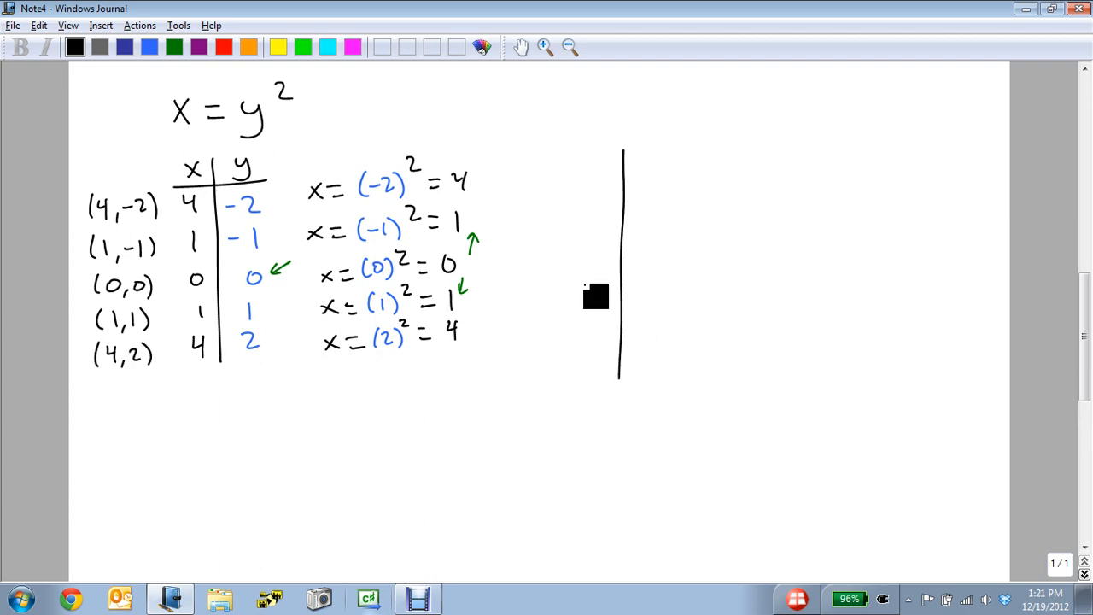
# - Draw the x-axis, dot points like (4,-2), and sketch both arrowed parabola arms
pyautogui.moveTo(559, 262); pyautogui.dragTo(908, 258)
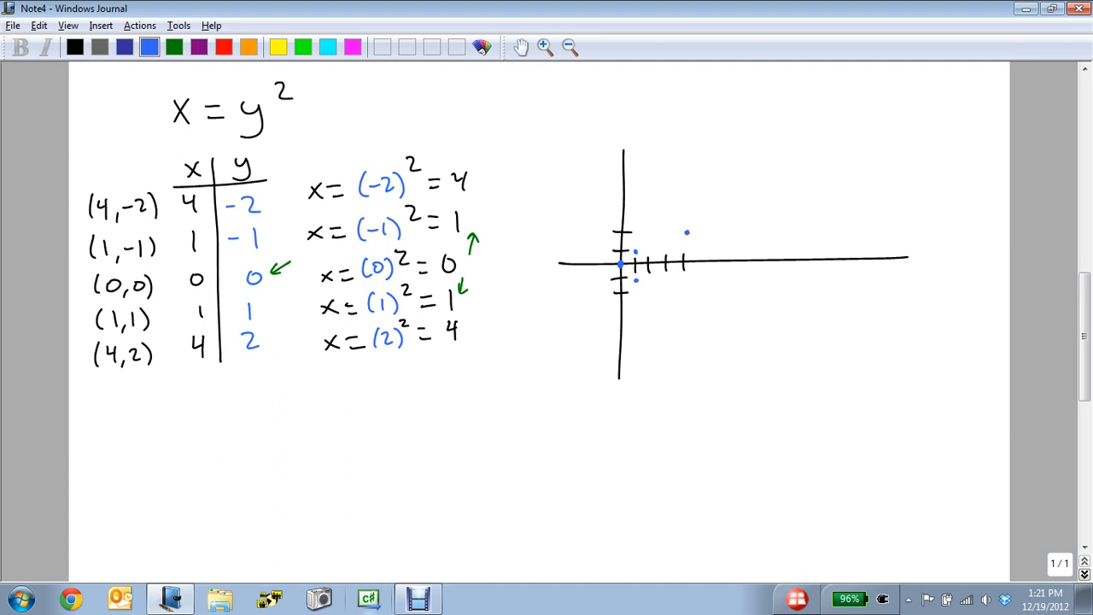
pyautogui.click(631, 276)
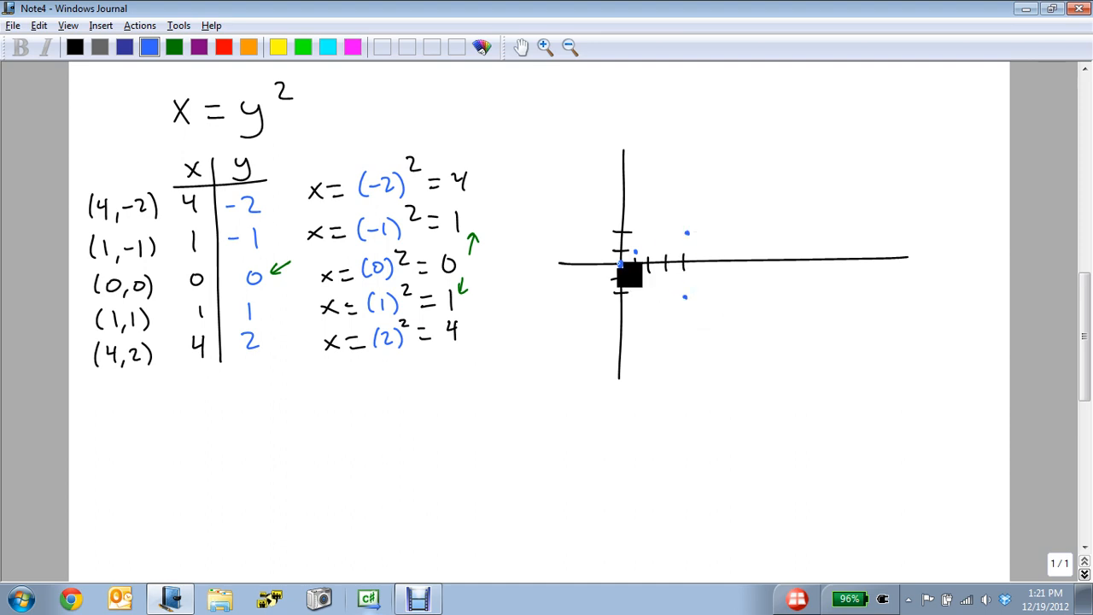
pyautogui.moveTo(621, 265); pyautogui.dragTo(863, 201)
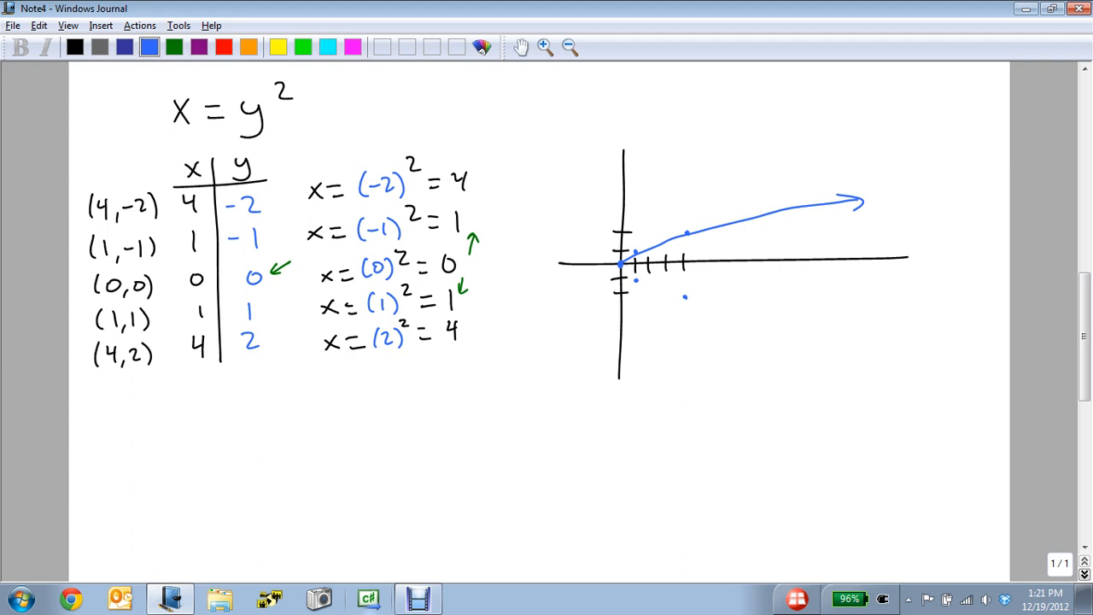
pyautogui.moveTo(624, 272); pyautogui.dragTo(863, 328)
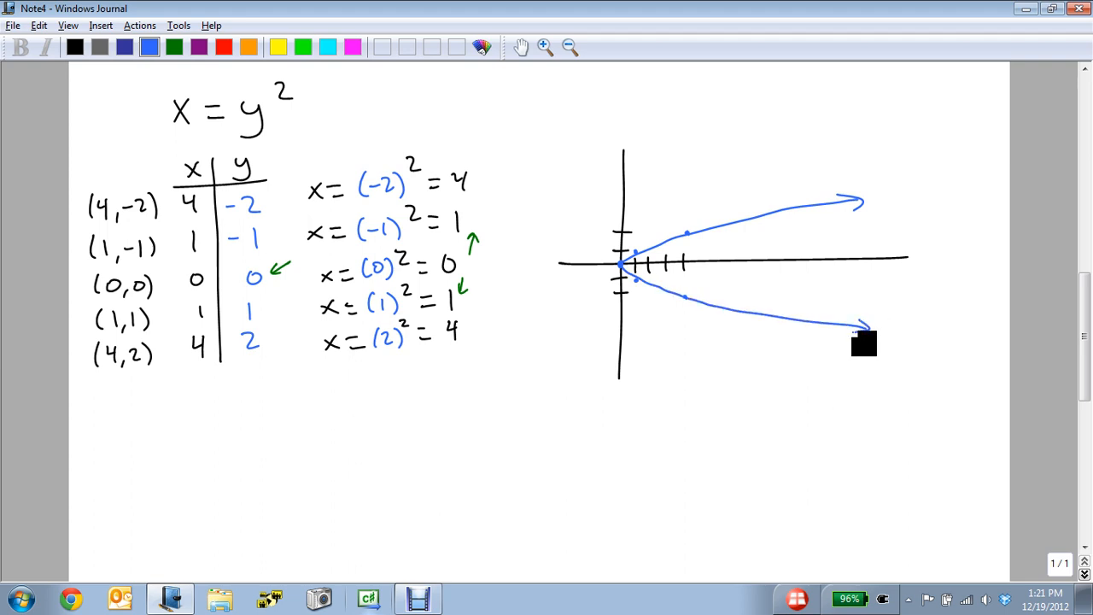